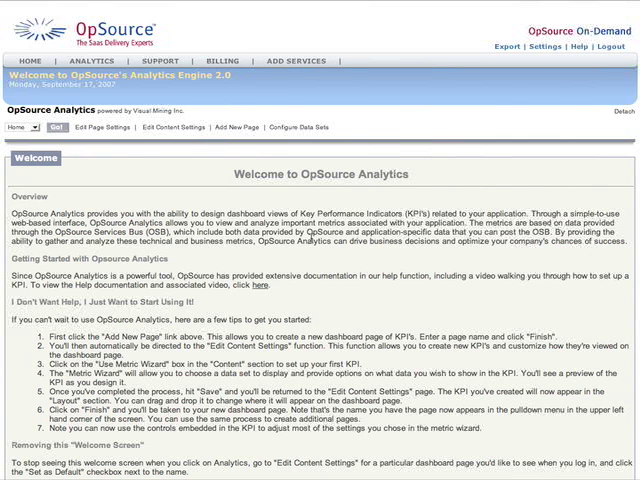
pyautogui.moveTo(240, 132)
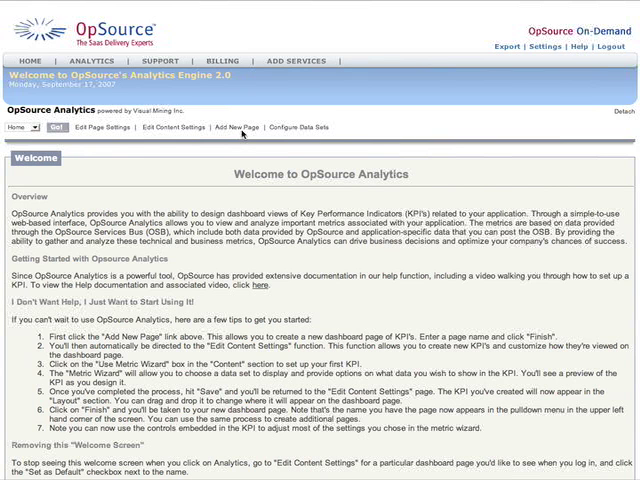
# Start a new dashboard page named 'First Page' in the Add New Page form
pyautogui.click(236, 128)
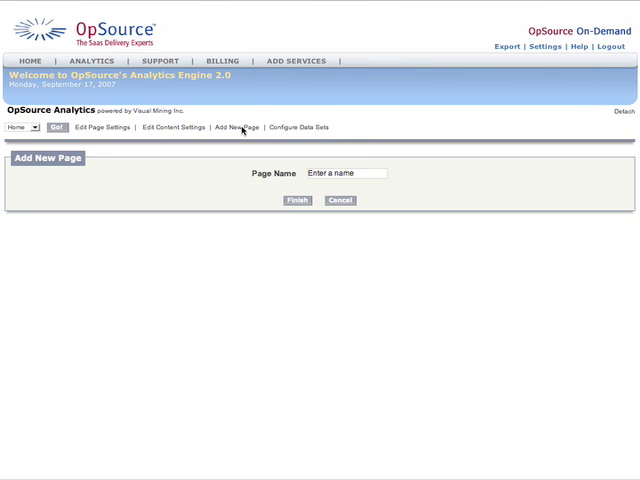
pyautogui.moveTo(250, 136)
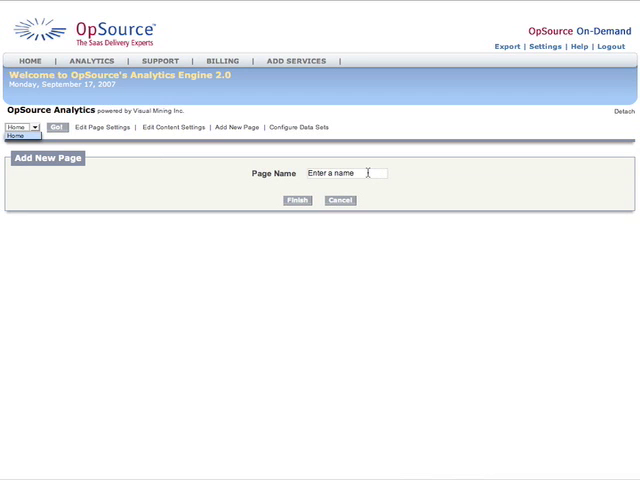
pyautogui.write('F')
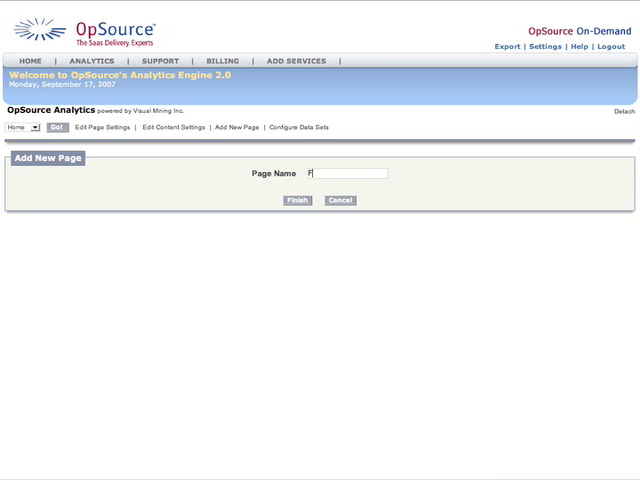
pyautogui.write('irst Page')
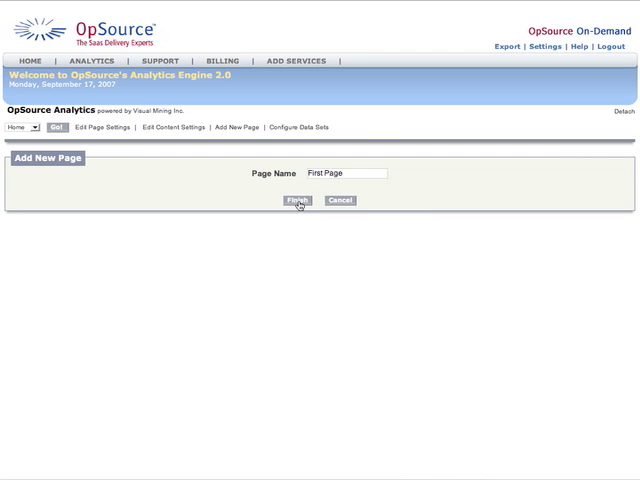
# Finish creating 'First Page' so its Content Settings editor appears
pyautogui.click(296, 200)
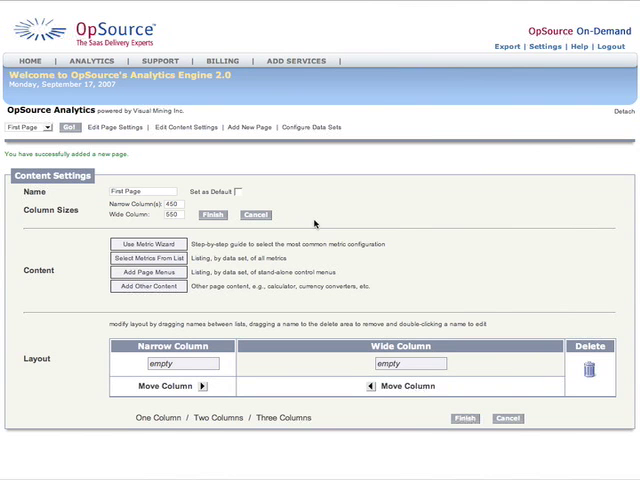
pyautogui.moveTo(356, 258)
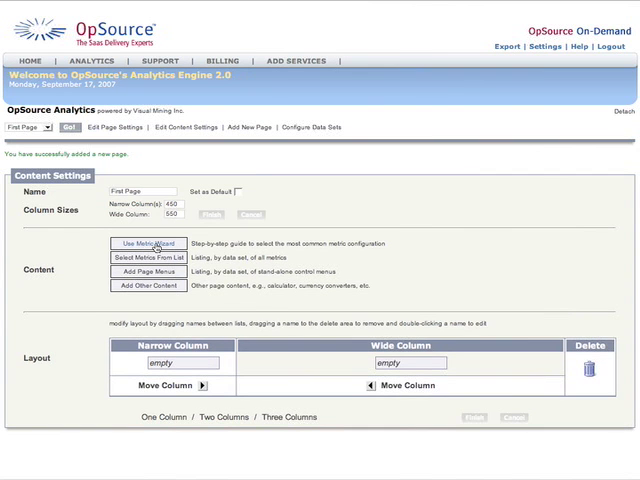
# Launch the Metric Wizard to build a KPI for First Page
pyautogui.click(148, 244)
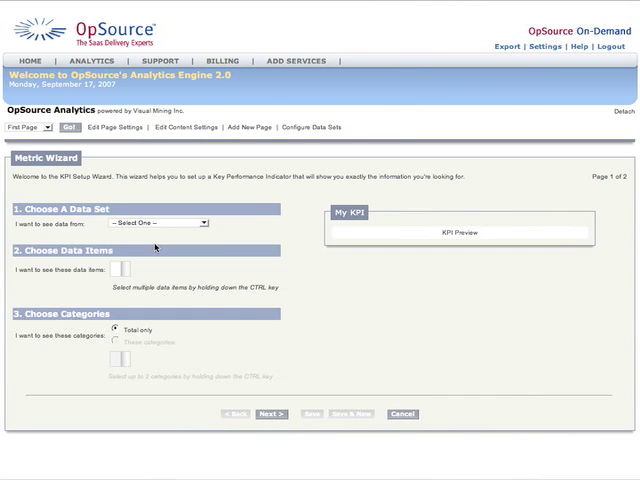
pyautogui.moveTo(160, 240)
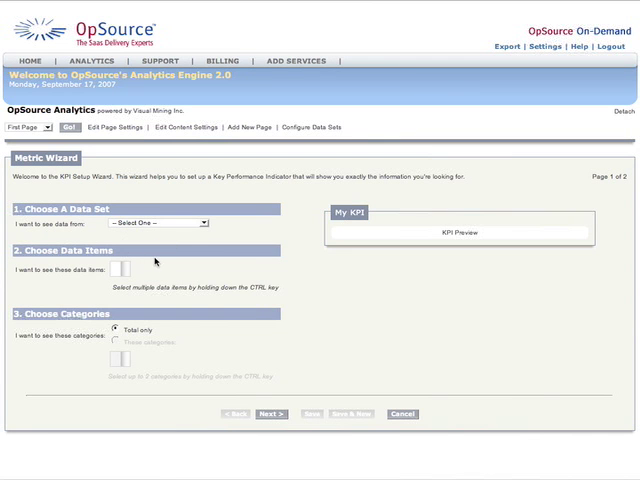
pyautogui.moveTo(192, 236)
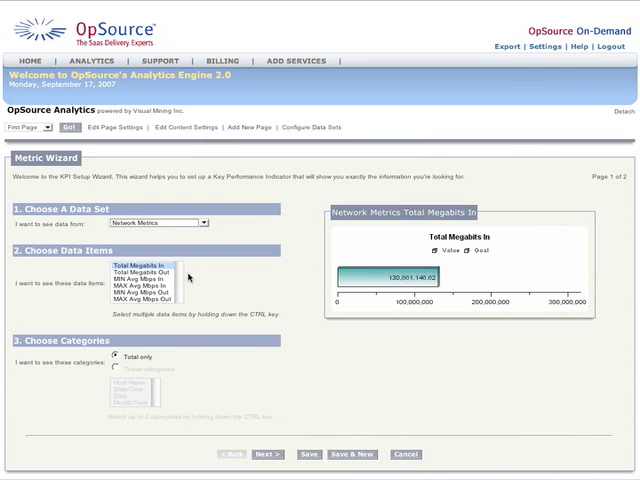
pyautogui.moveTo(150, 270)
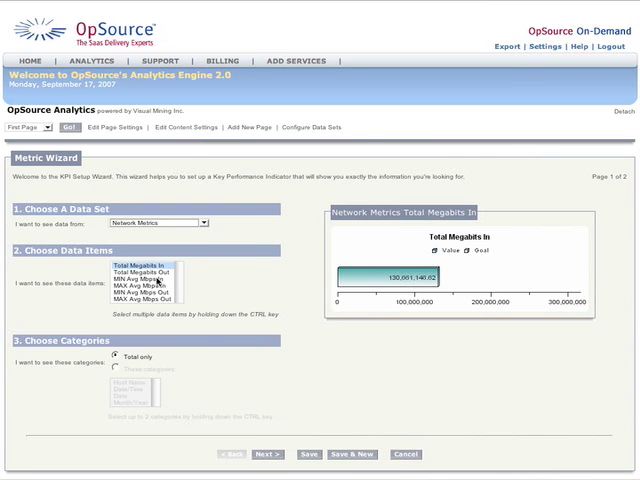
pyautogui.moveTo(412, 258)
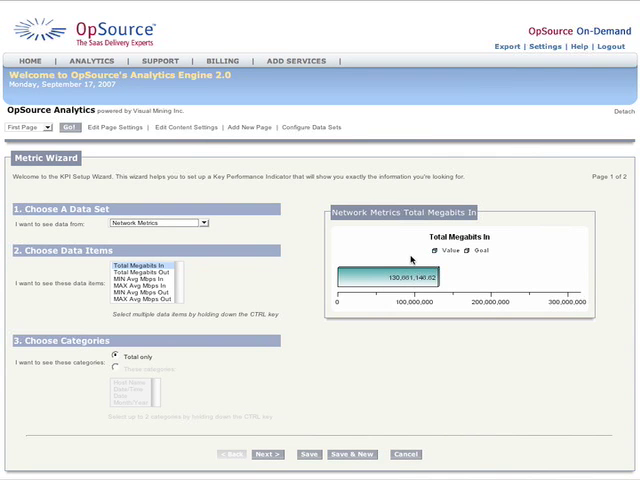
pyautogui.moveTo(240, 268)
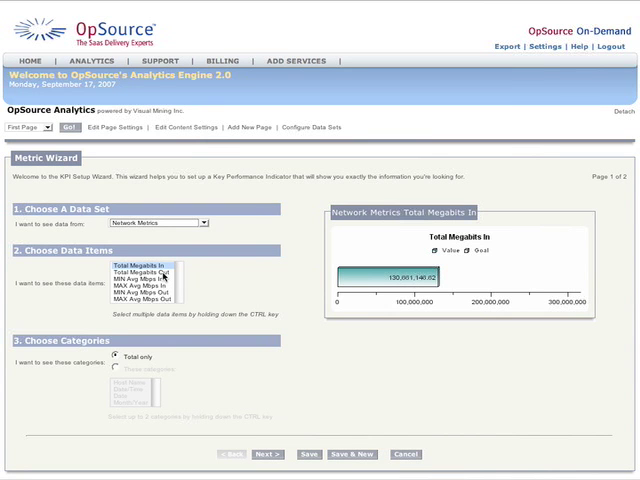
pyautogui.moveTo(228, 280)
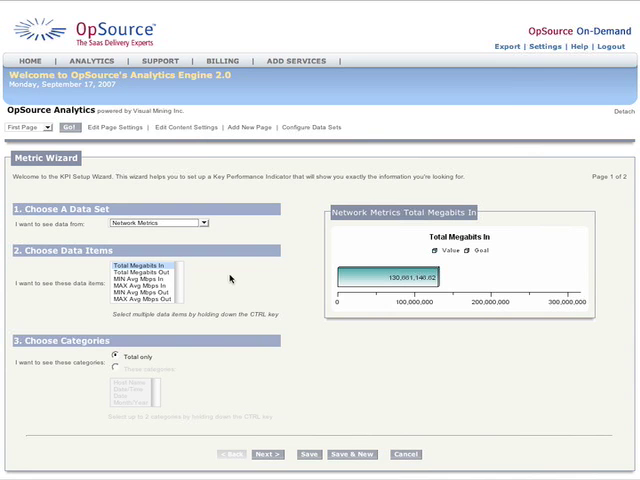
pyautogui.moveTo(356, 288)
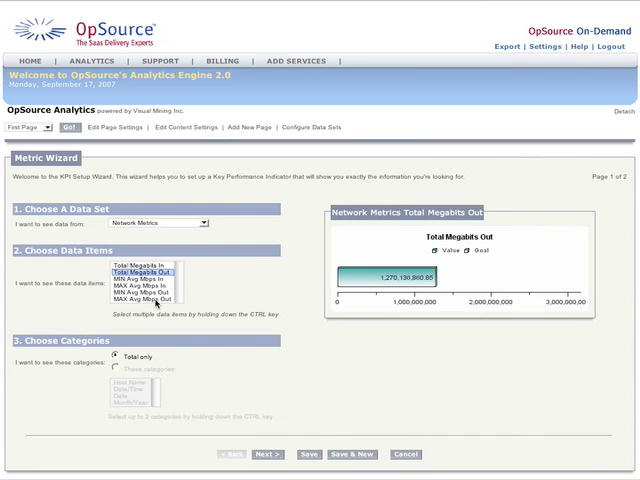
# Choose MAX Avg Mbps Out as the KPI's data item
pyautogui.click(146, 300)
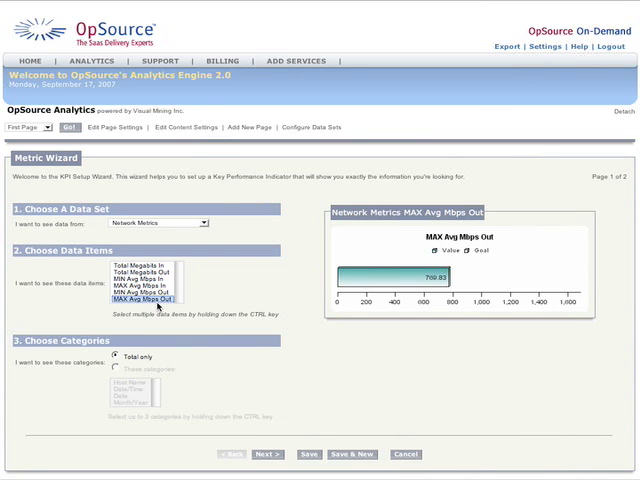
pyautogui.moveTo(250, 296)
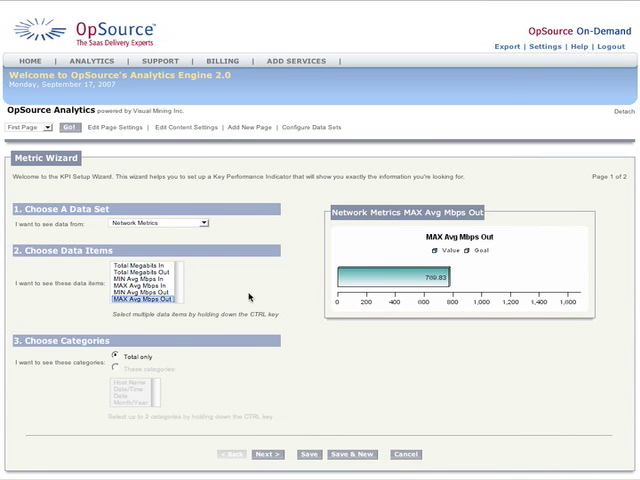
pyautogui.moveTo(152, 310)
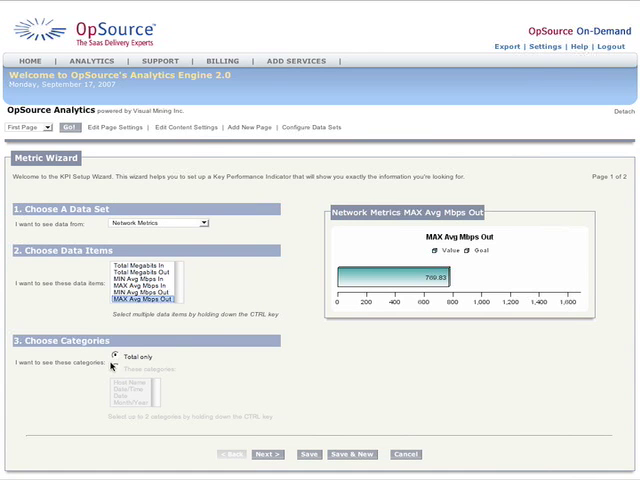
pyautogui.moveTo(356, 312)
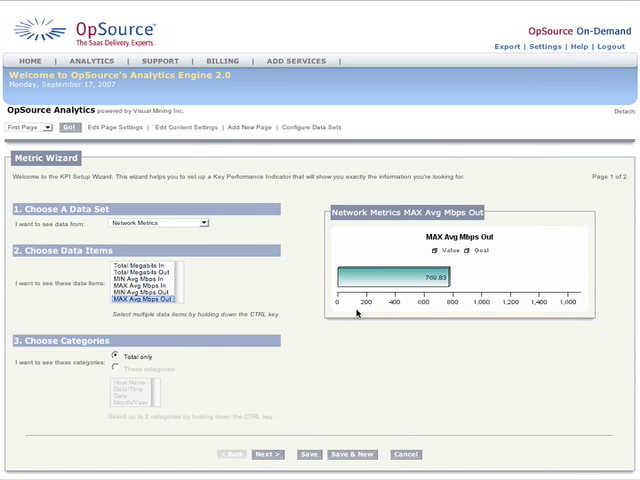
pyautogui.moveTo(378, 312)
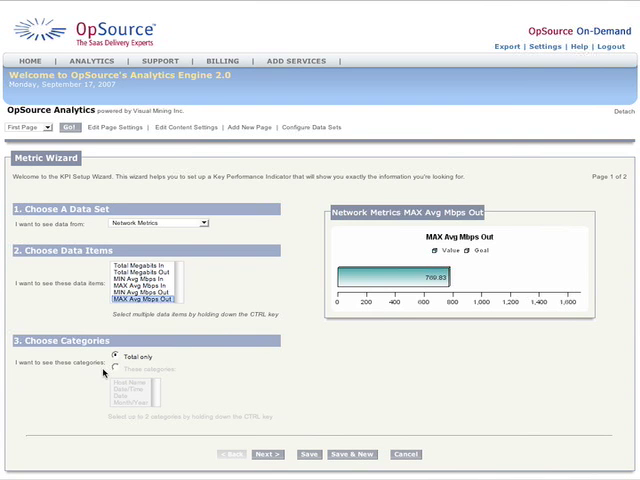
# Break the MAX Avg Mbps Out KPI down by the Date category and advance to wizard page 2
pyautogui.click(122, 368)
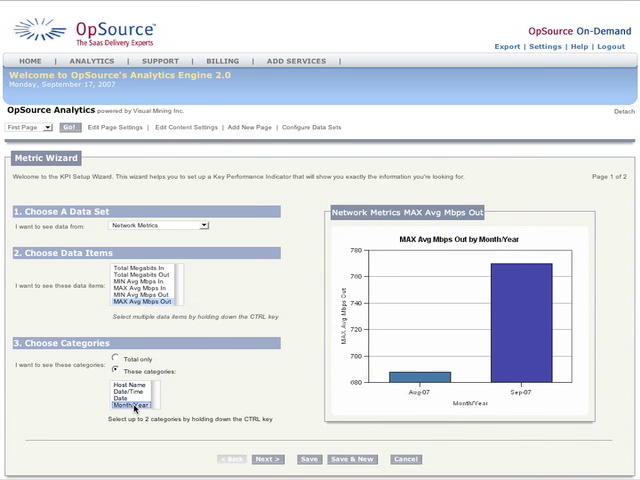
pyautogui.click(132, 406)
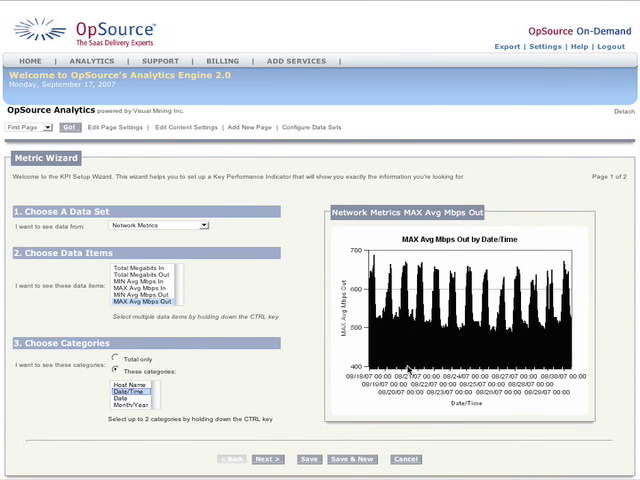
pyautogui.moveTo(504, 344)
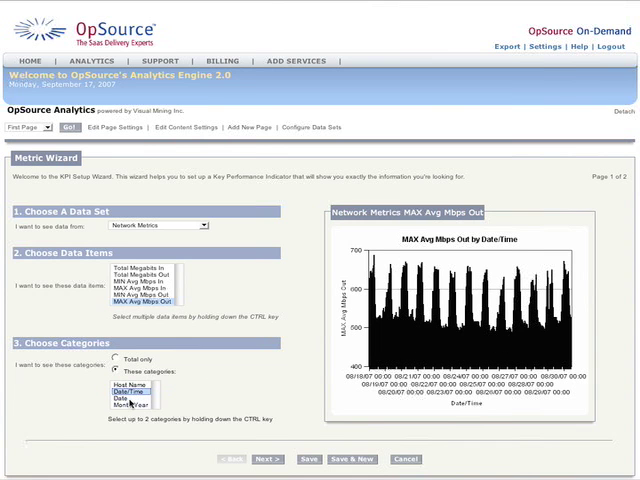
pyautogui.click(120, 402)
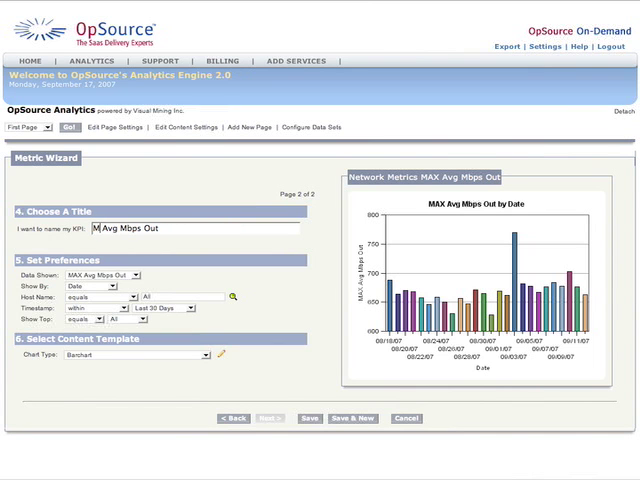
# Title the KPI 'Maximum Avg Mbps Out' and limit its timeframe to Last Month
pyautogui.write('Maimum')
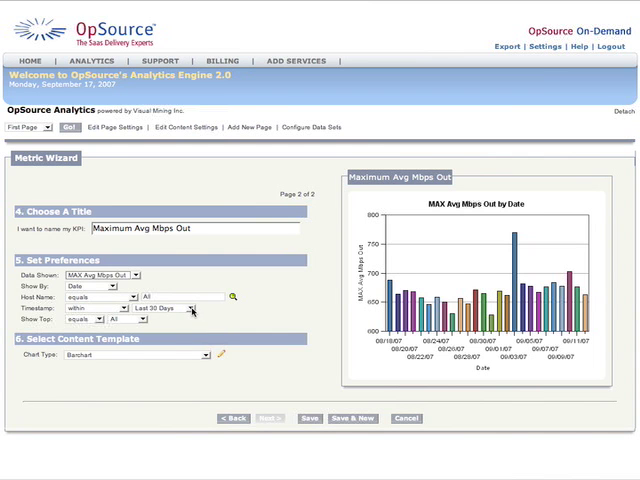
pyautogui.click(190, 308)
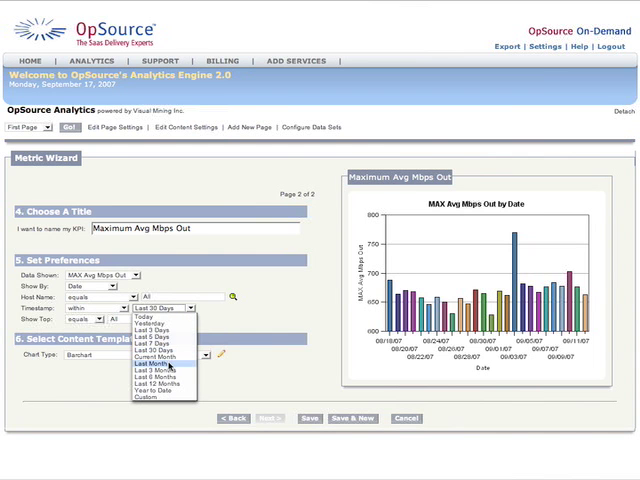
pyautogui.click(146, 364)
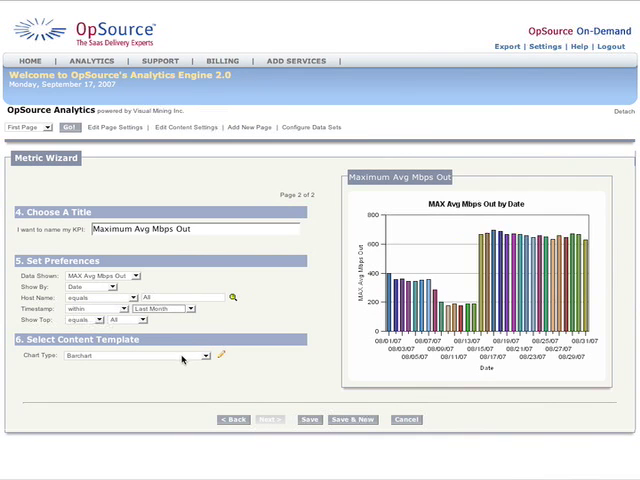
pyautogui.moveTo(532, 304)
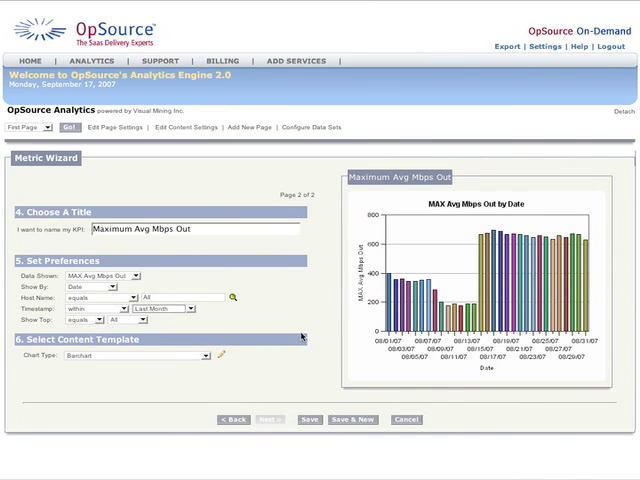
pyautogui.moveTo(210, 362)
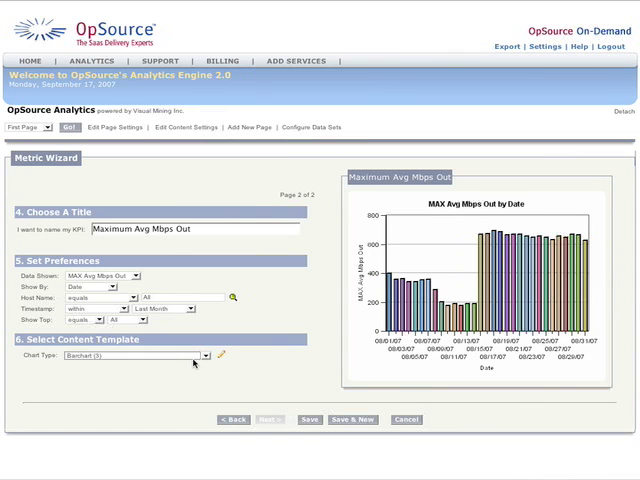
# Give the Maximum Avg Mbps Out KPI a different chart type from the Chart Type list
pyautogui.click(204, 356)
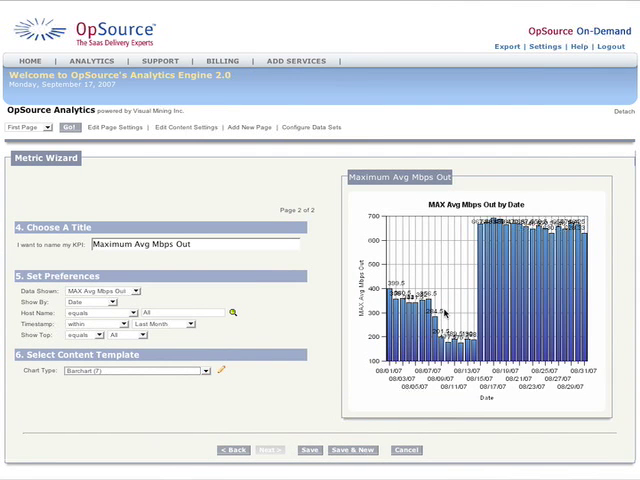
pyautogui.click(208, 370)
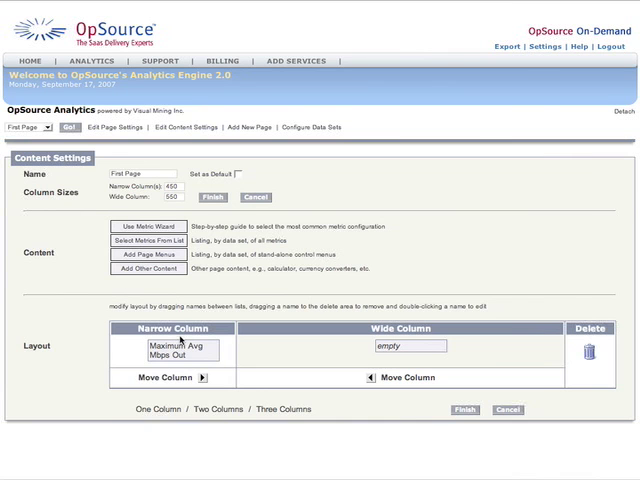
pyautogui.moveTo(228, 364)
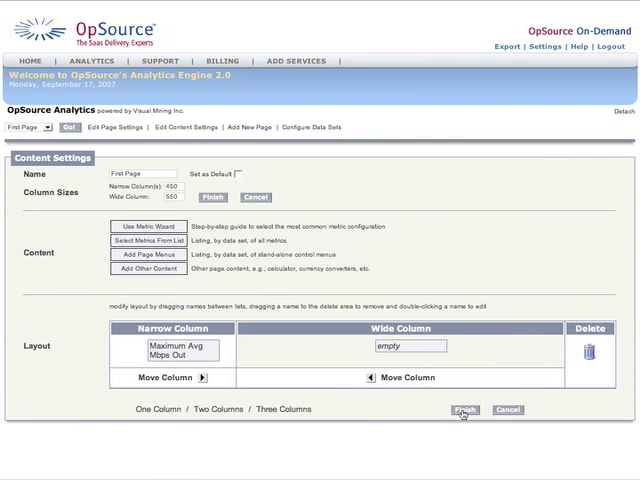
# Finish the Content Settings layout so First Page displays the area chart by date
pyautogui.click(464, 408)
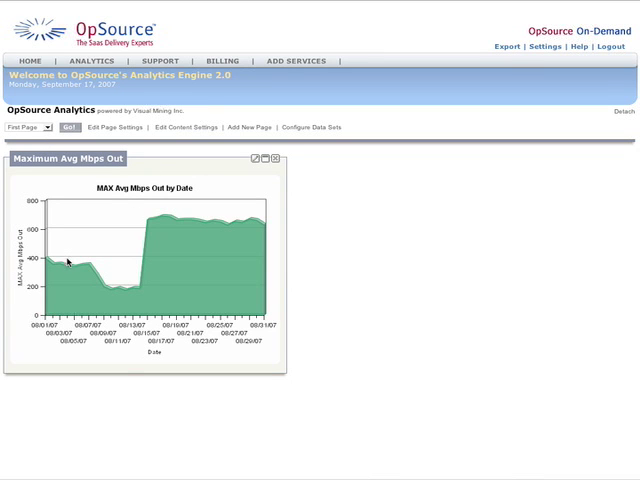
pyautogui.moveTo(72, 278)
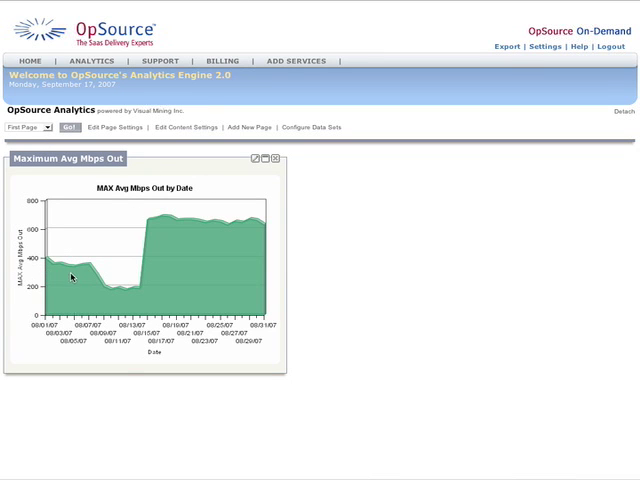
pyautogui.moveTo(96, 288)
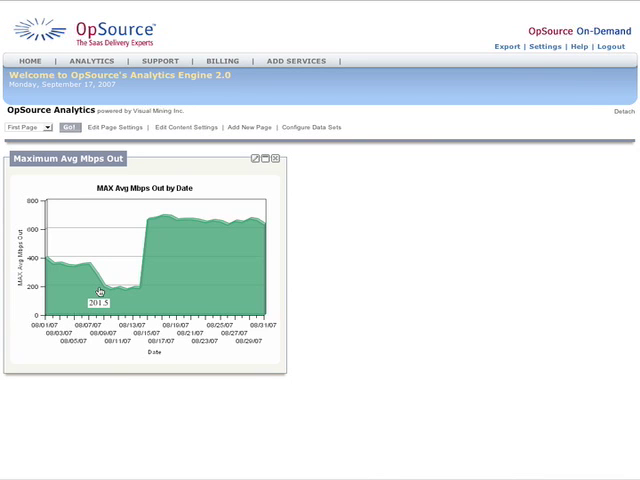
pyautogui.moveTo(220, 284)
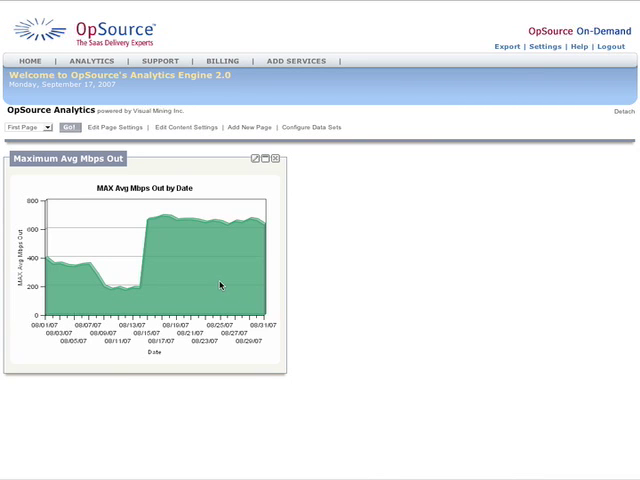
pyautogui.moveTo(220, 228)
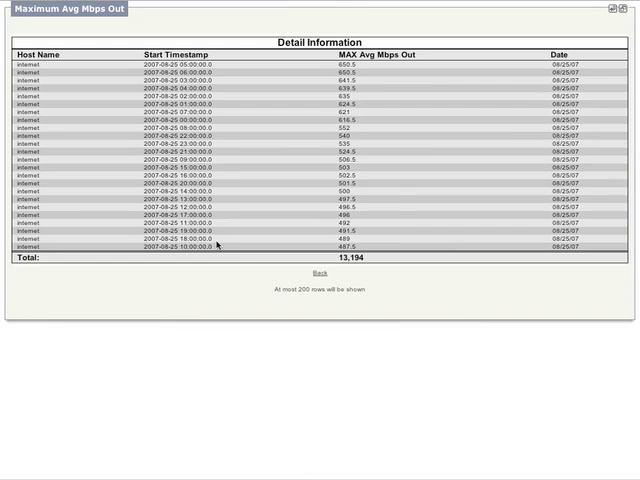
pyautogui.moveTo(228, 212)
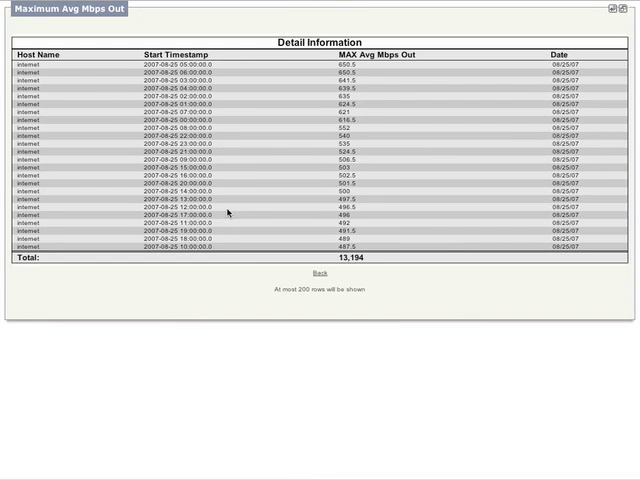
pyautogui.moveTo(264, 76)
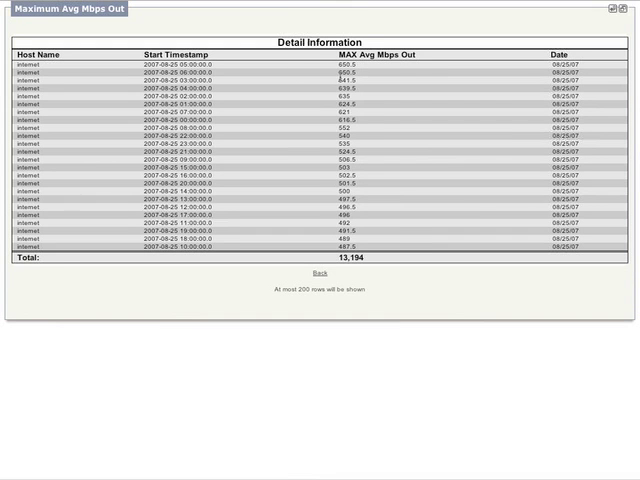
pyautogui.moveTo(216, 84)
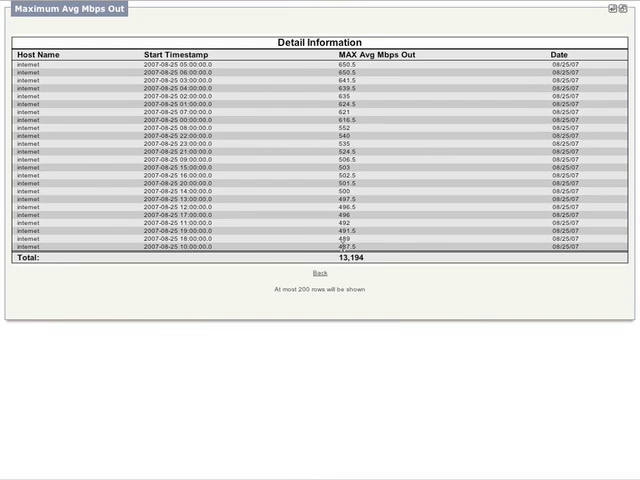
pyautogui.moveTo(426, 208)
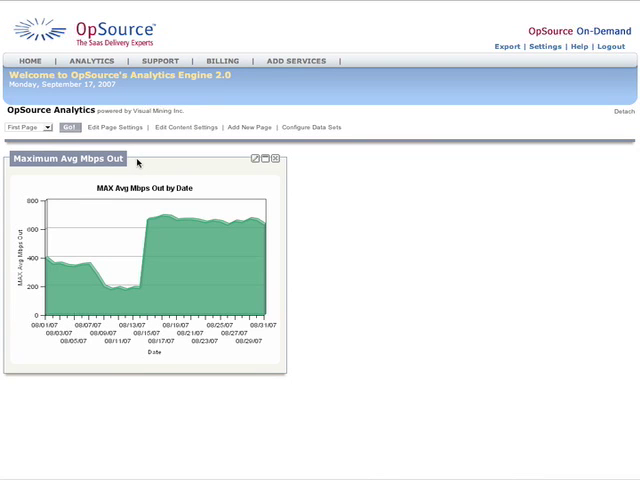
pyautogui.moveTo(196, 196)
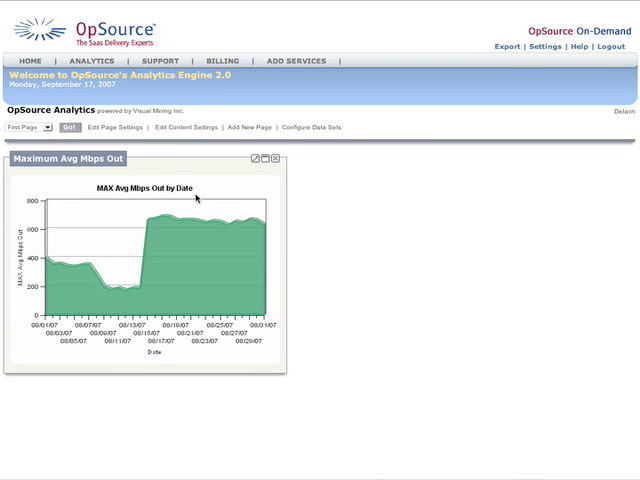